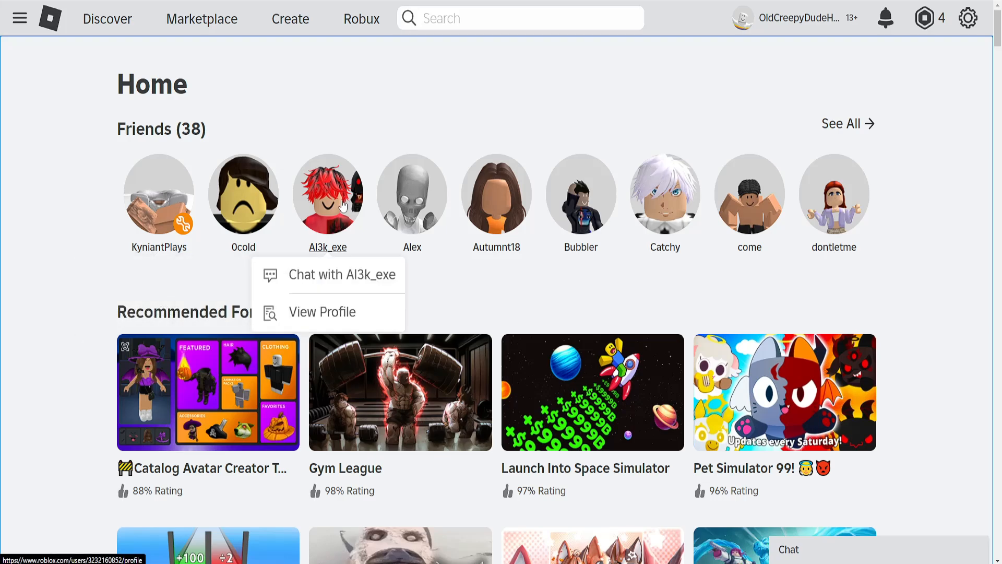
Search Start for 'roblox Player' and show the Roblox Player best match's options.
left_click(641, 89)
type("roblox")
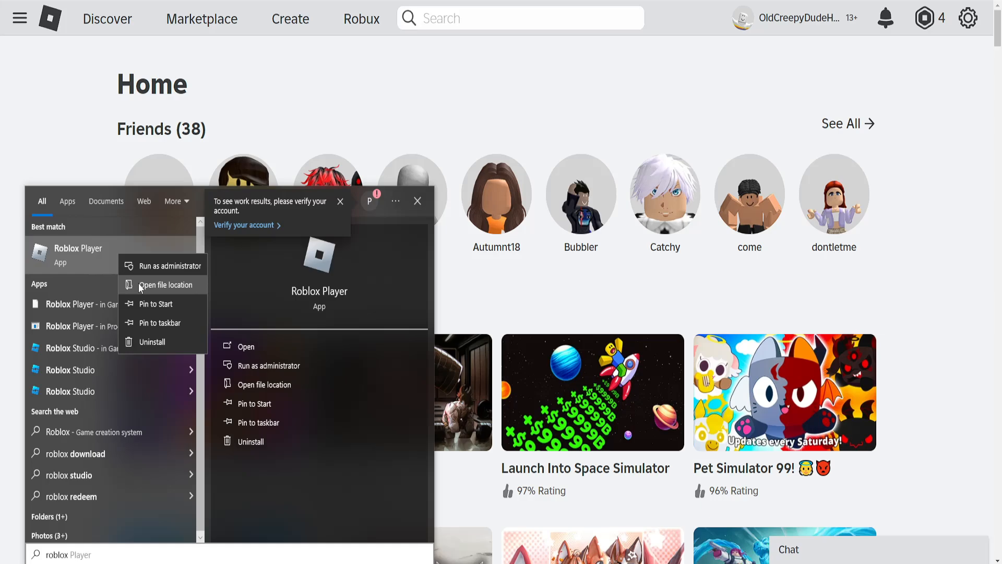
Follow the Roblox Player shortcut to its folder and show RobloxPlayerBeta's Properties.
left_click(165, 284)
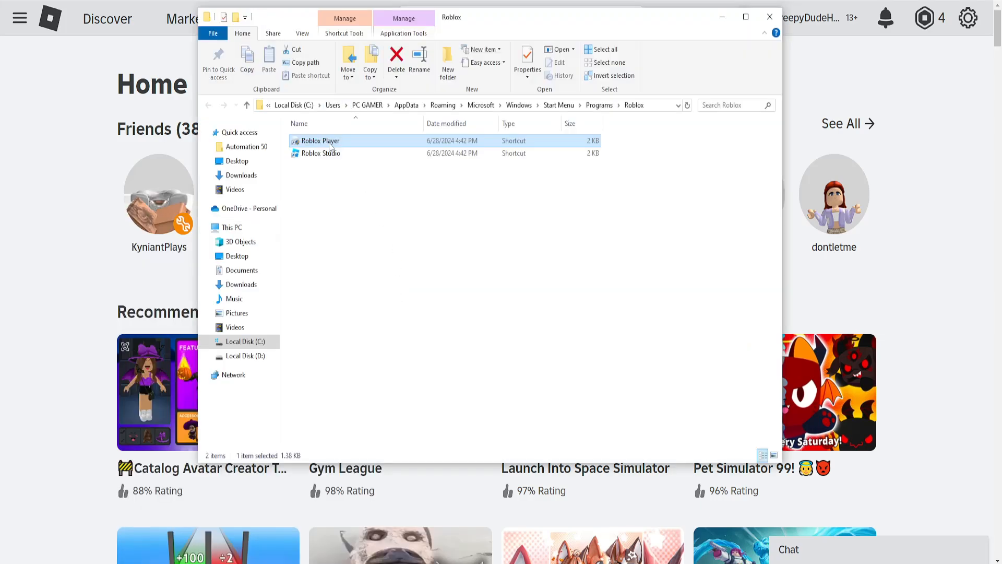
mouse_move(343, 144)
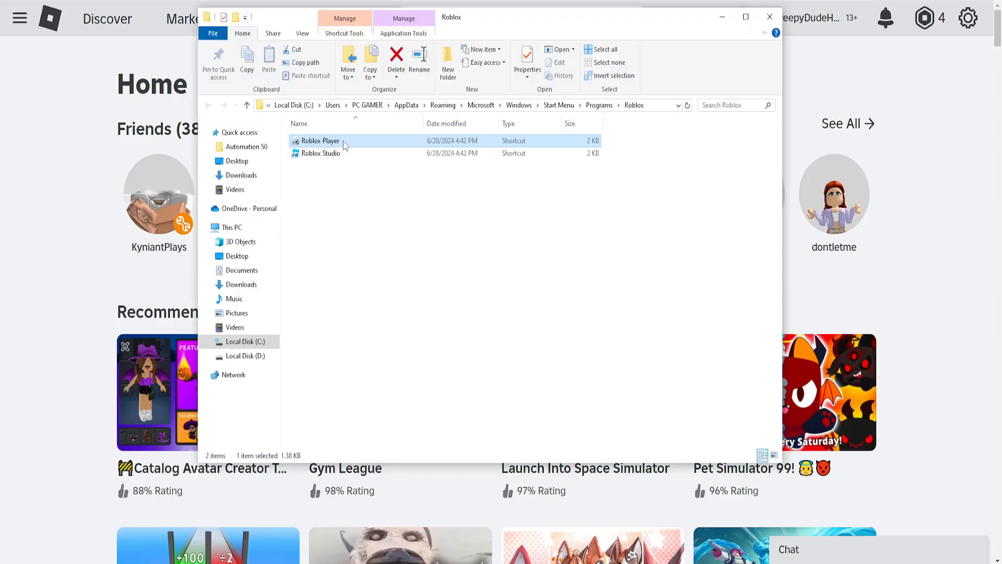
right_click(320, 141)
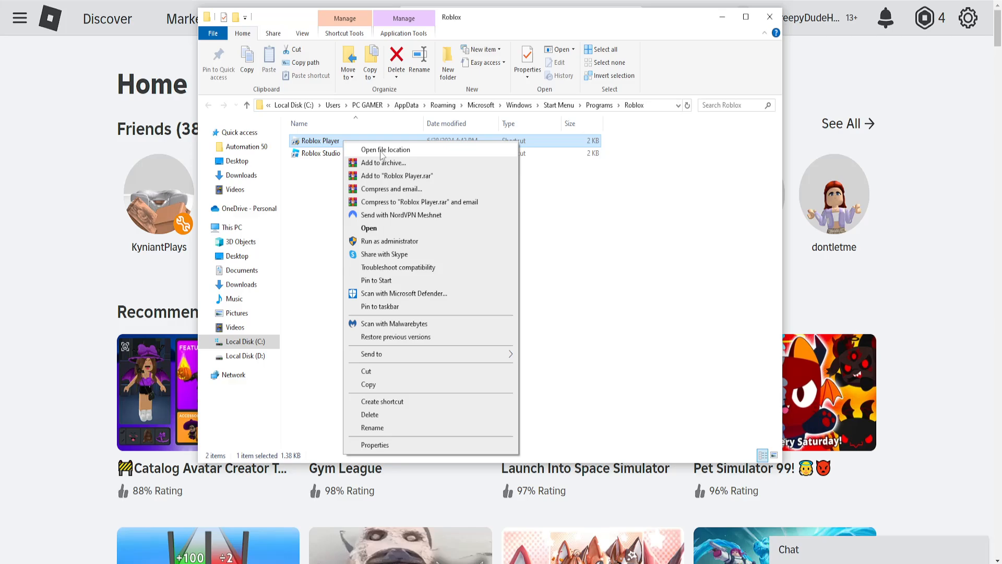
left_click(385, 149)
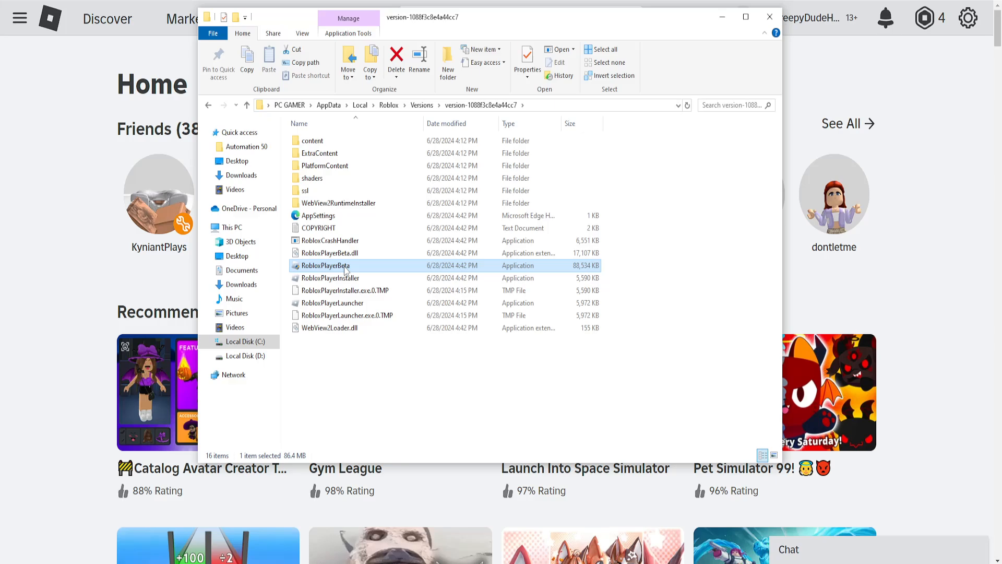
right_click(326, 265)
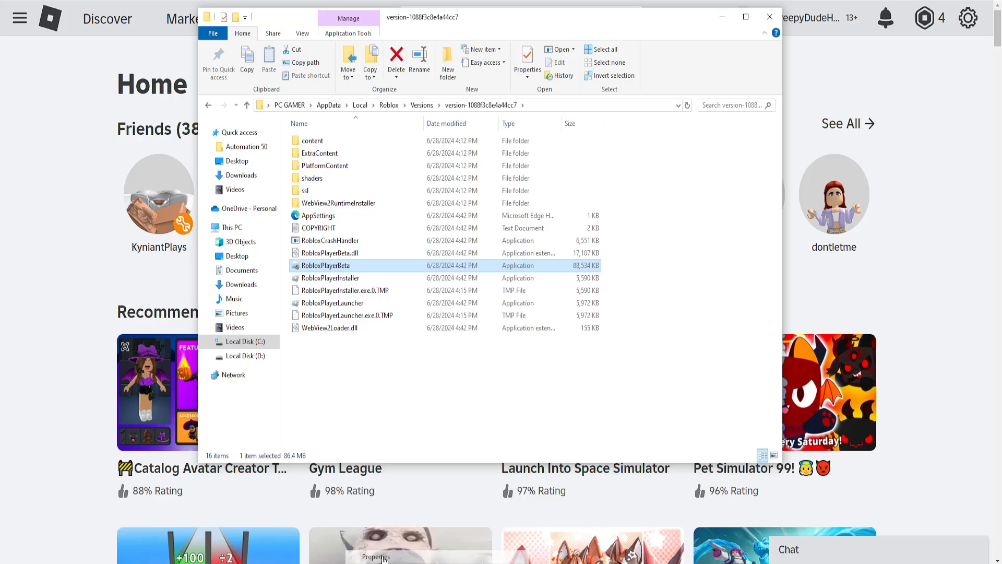
left_click(376, 556)
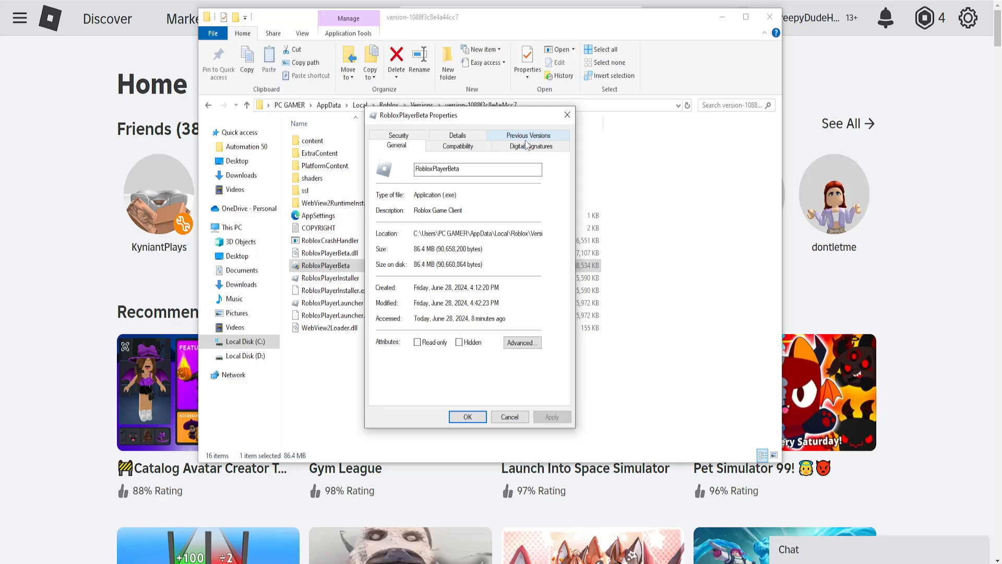
View the Roblox Corporation certificate from RobloxPlayerBeta's Digital Signatures details.
left_click(530, 146)
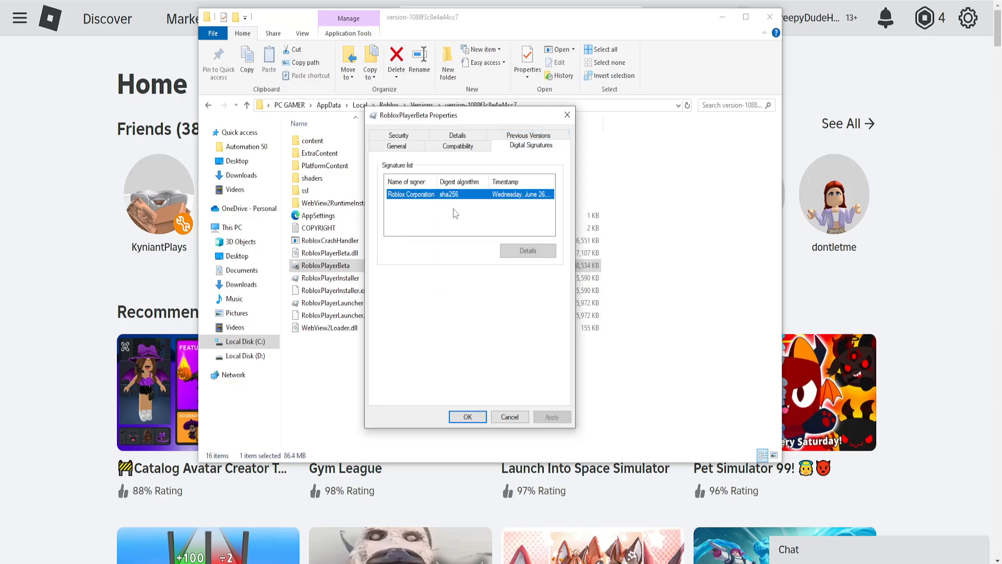
left_click(527, 250)
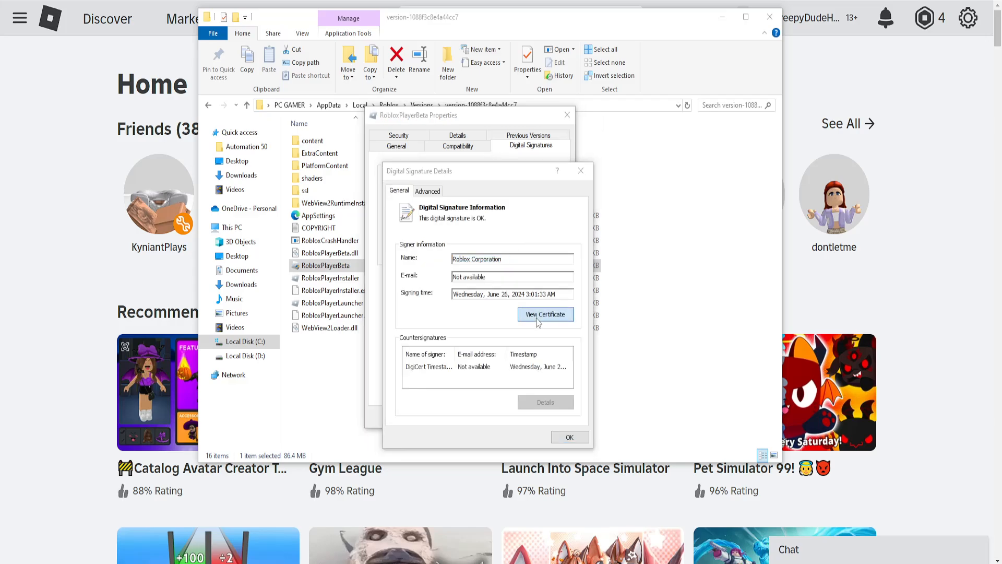
left_click(545, 314)
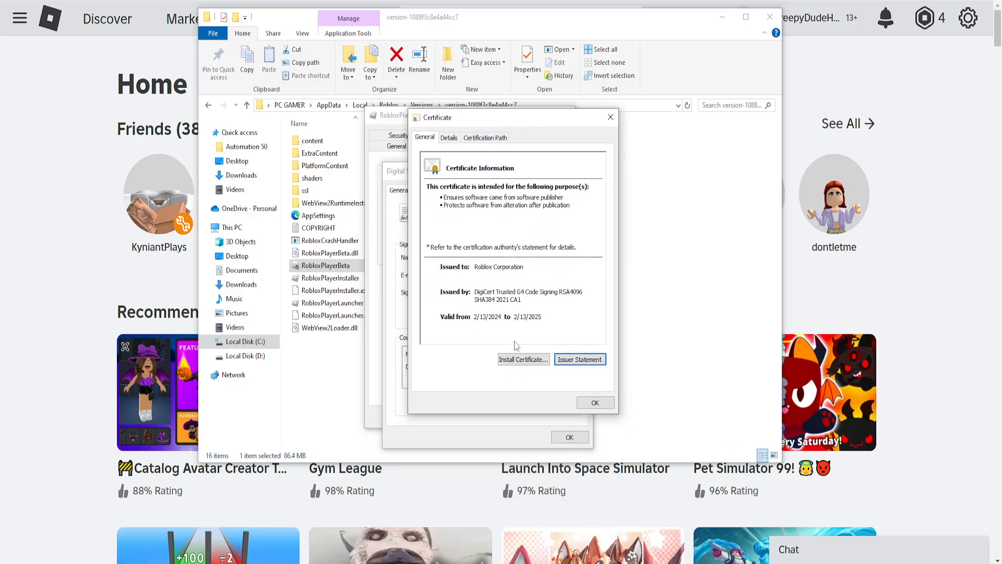
Import the certificate for Current User with automatic store selection and acknowledge success.
left_click(523, 358)
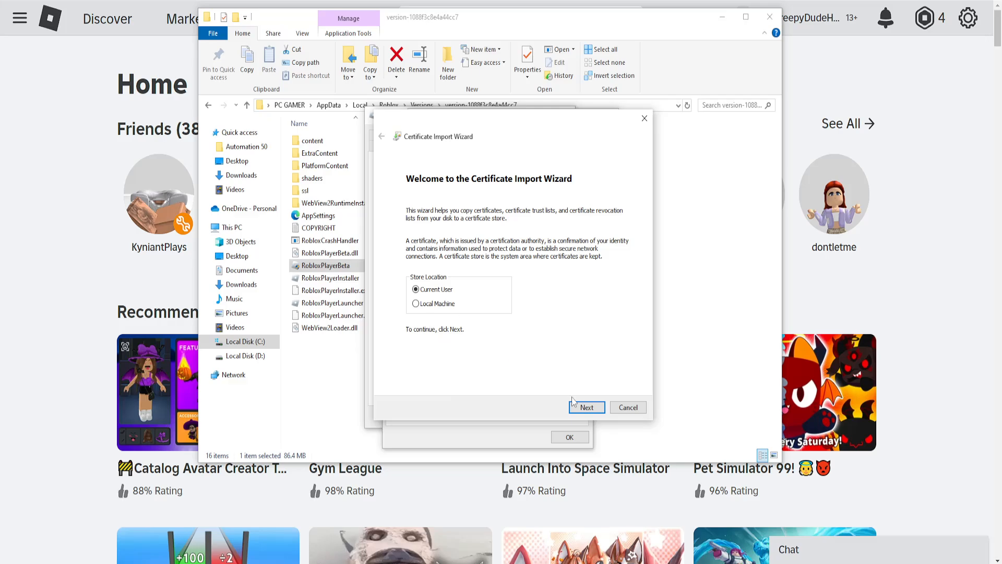
left_click(585, 408)
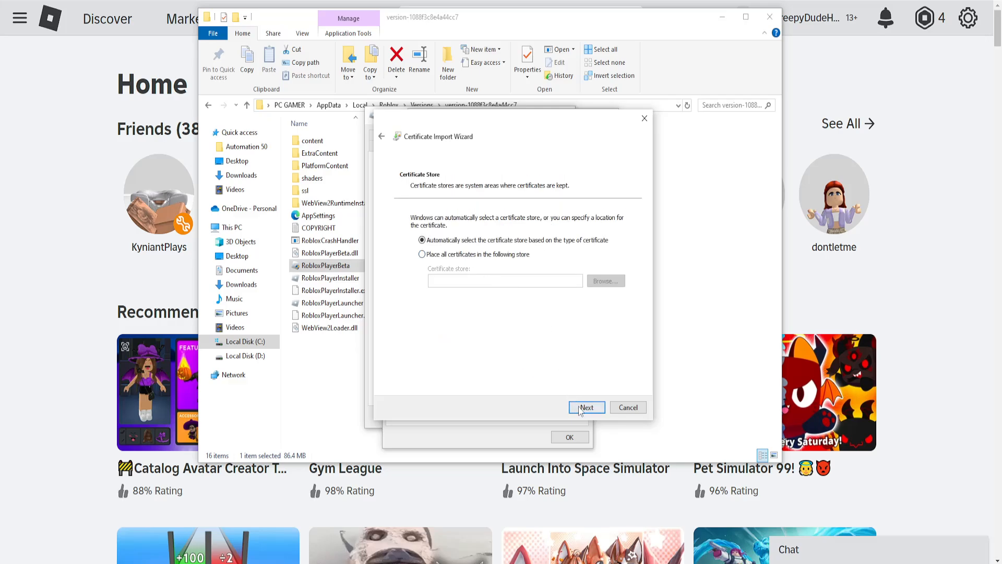
left_click(586, 407)
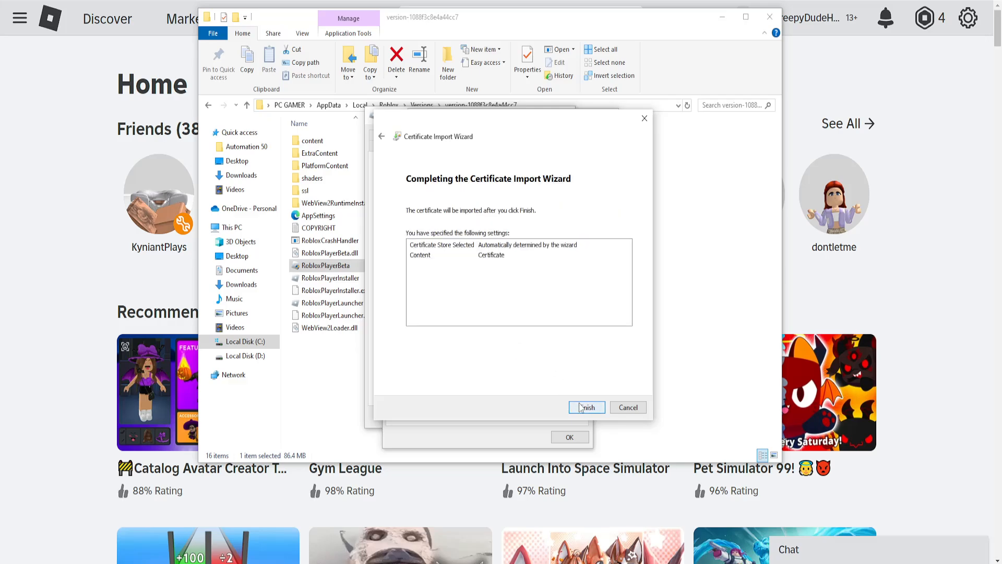
left_click(585, 407)
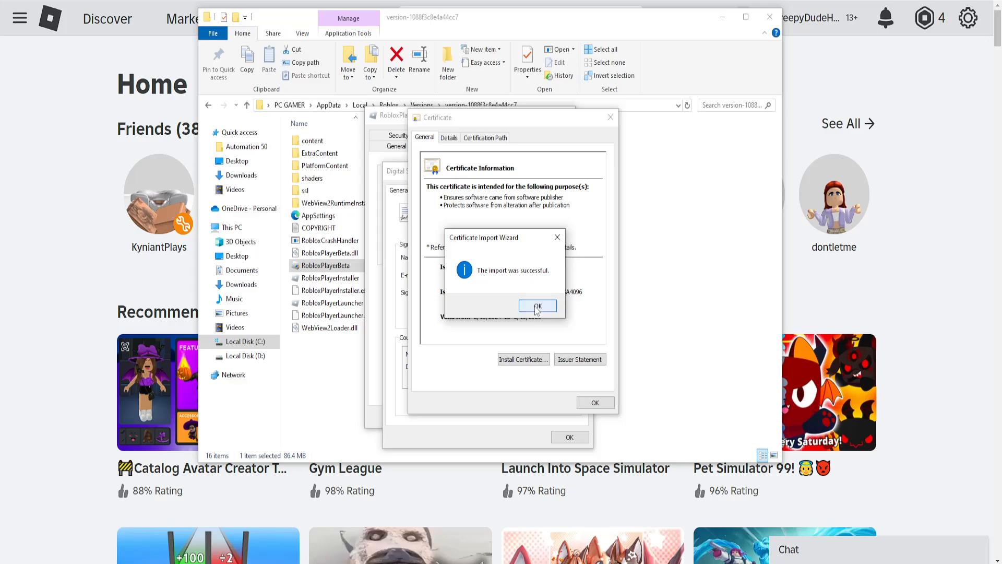
left_click(537, 305)
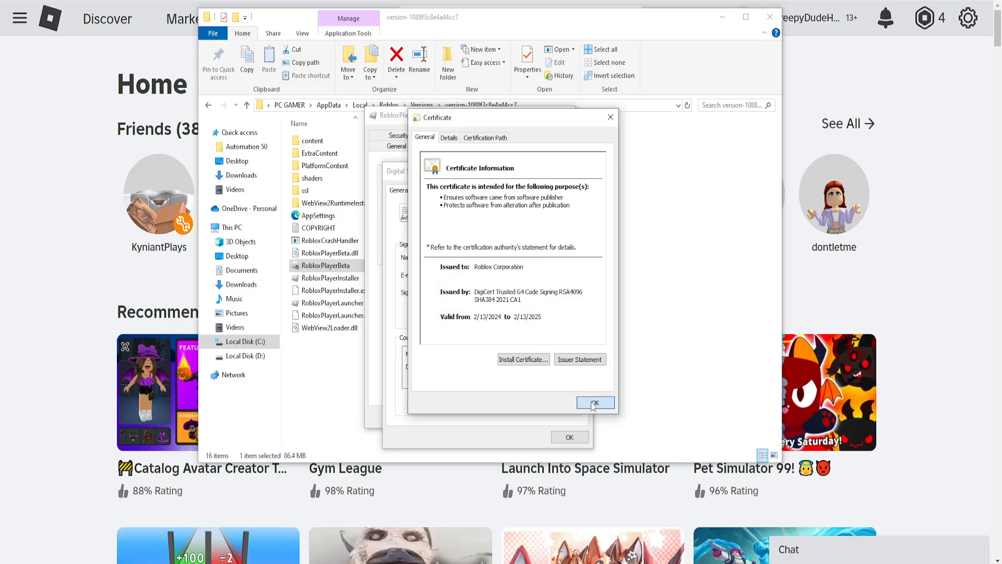
Dismiss the Certificate and RobloxPlayerBeta Properties dialogs, leaving the version folder visible.
left_click(595, 402)
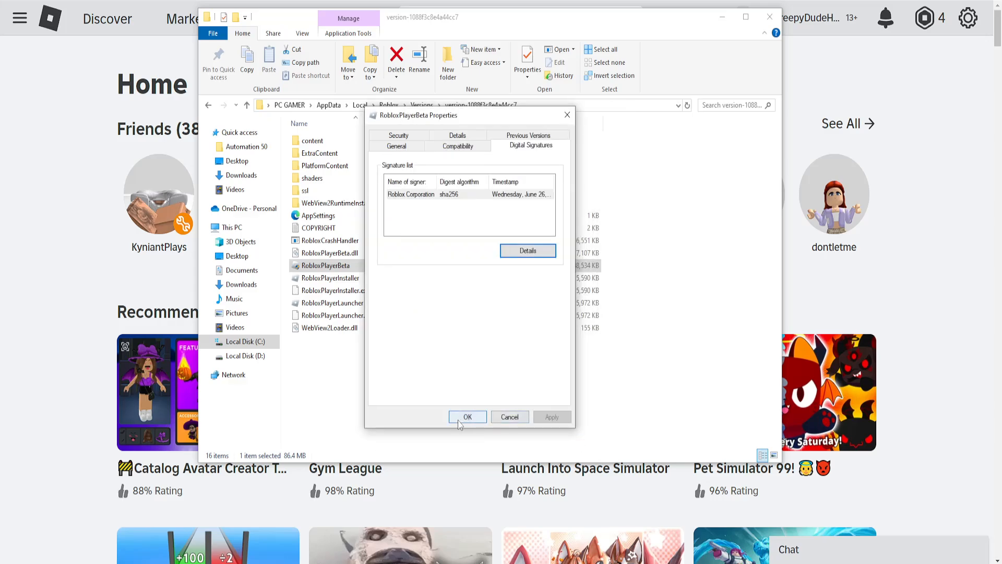
left_click(467, 416)
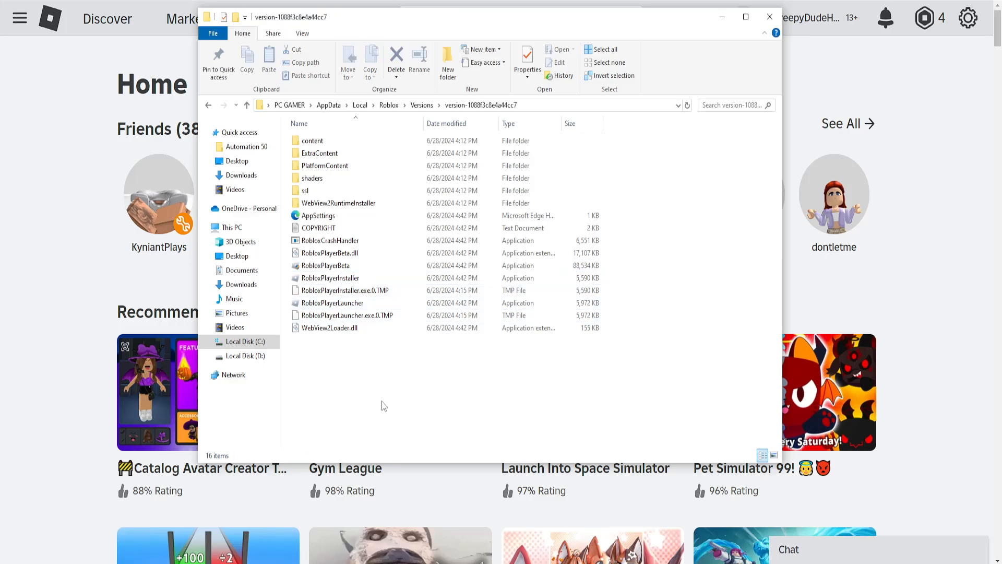
mouse_move(386, 384)
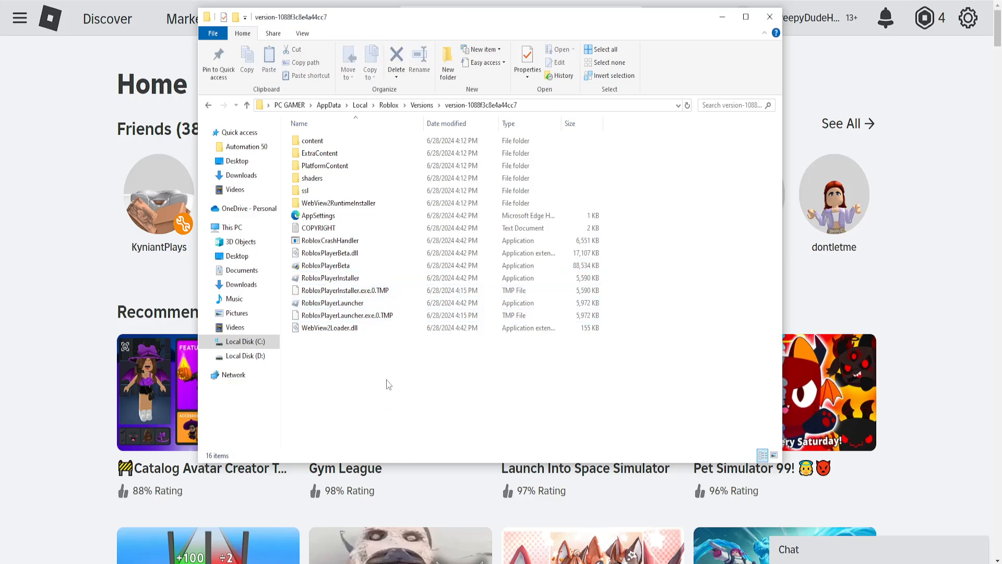